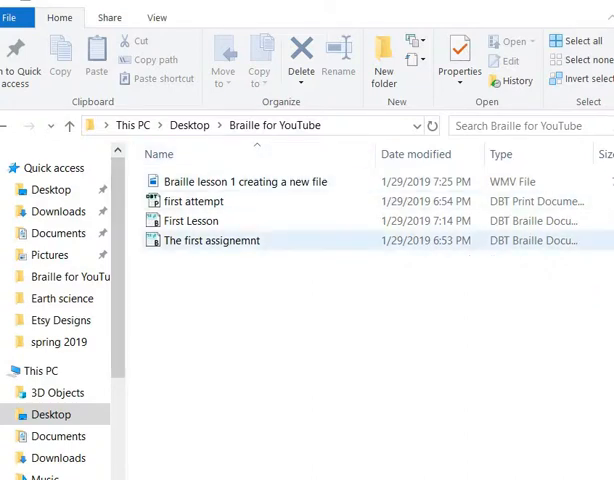
- Preview the 'first attempt' print document, then load the 'First Lesson' braille file in Duxbury
left_click(192, 200)
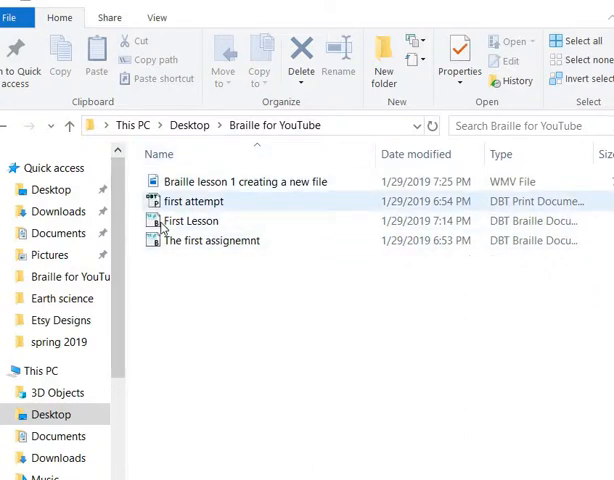
left_click(190, 220)
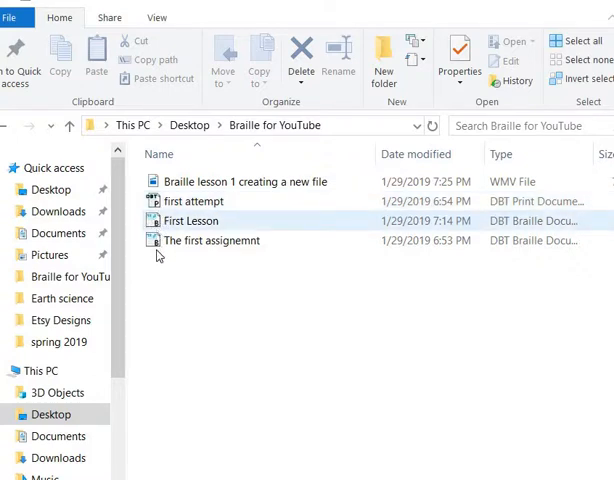
left_click(190, 200)
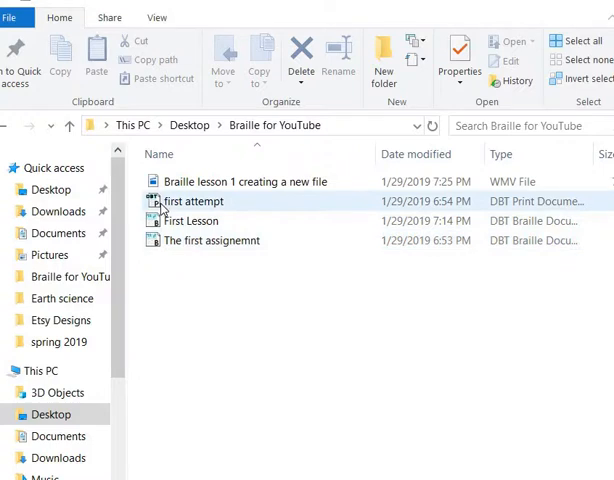
double_click(192, 200)
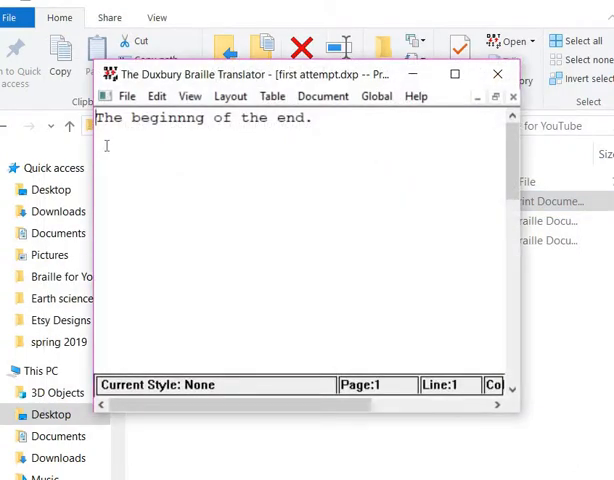
mouse_move(324, 122)
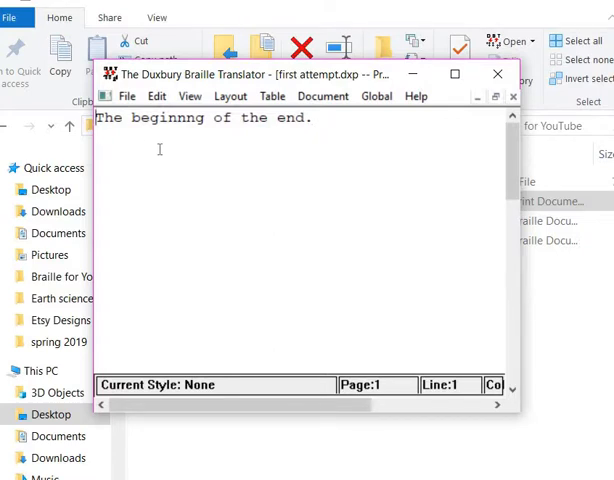
mouse_move(390, 156)
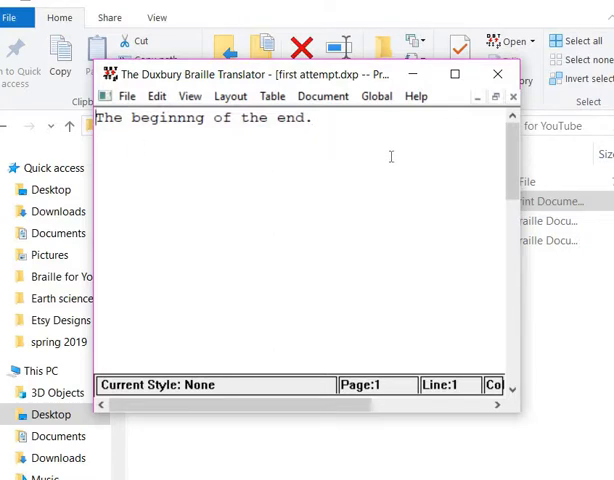
left_click(496, 74)
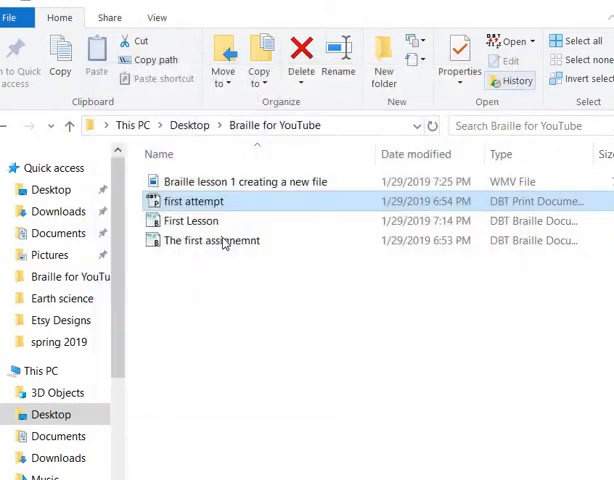
double_click(194, 200)
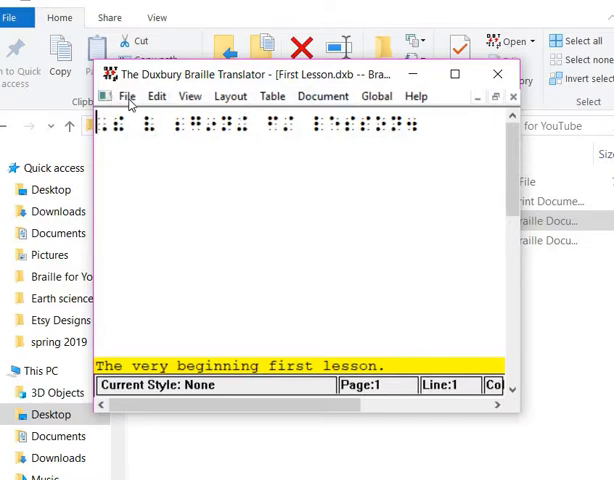
- Create a new blank Print document from the English (UEB) - BANA template and maximize it
left_click(126, 96)
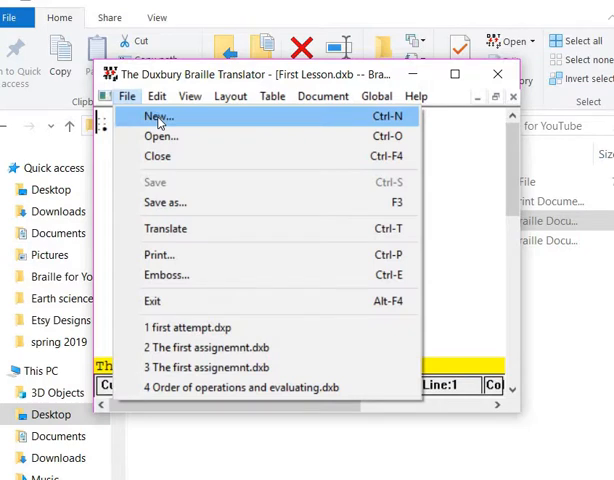
mouse_move(194, 130)
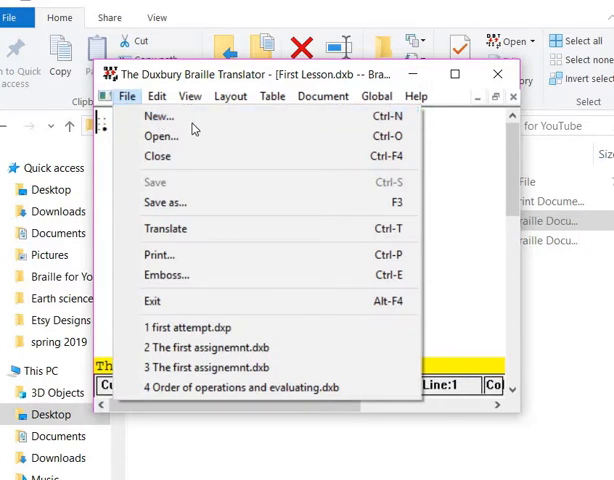
mouse_move(160, 116)
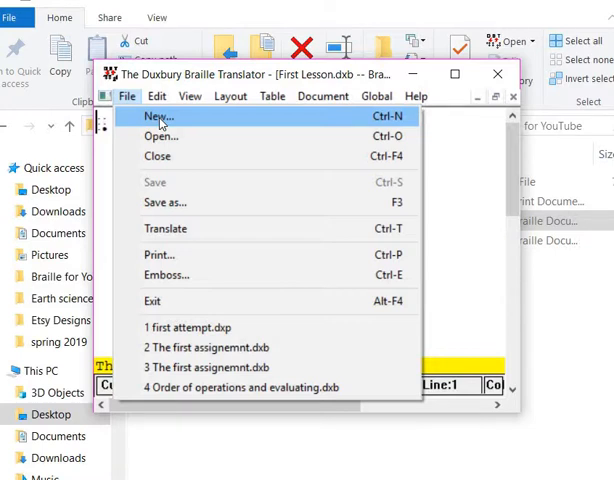
left_click(156, 116)
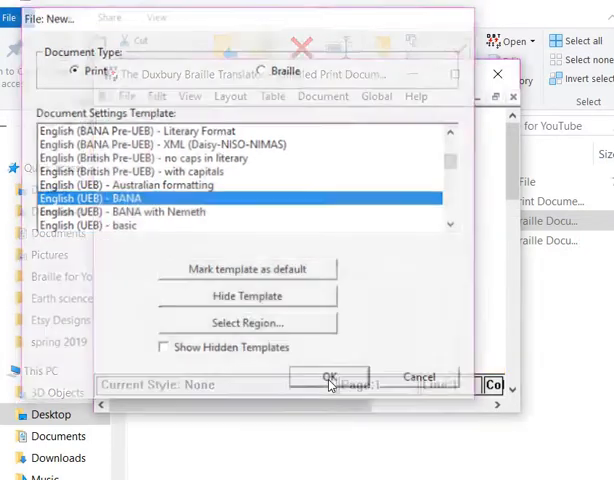
left_click(332, 378)
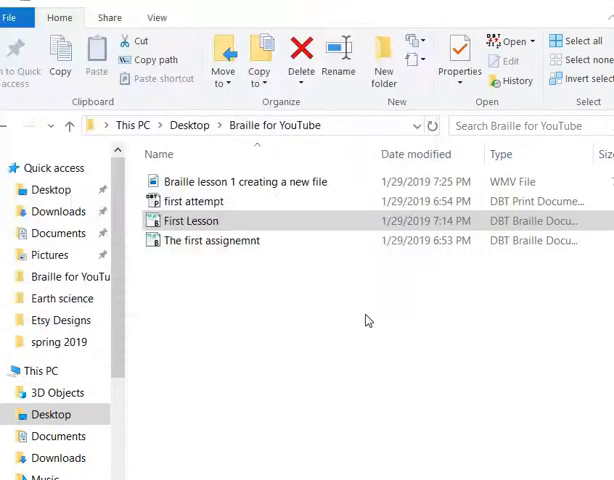
double_click(190, 220)
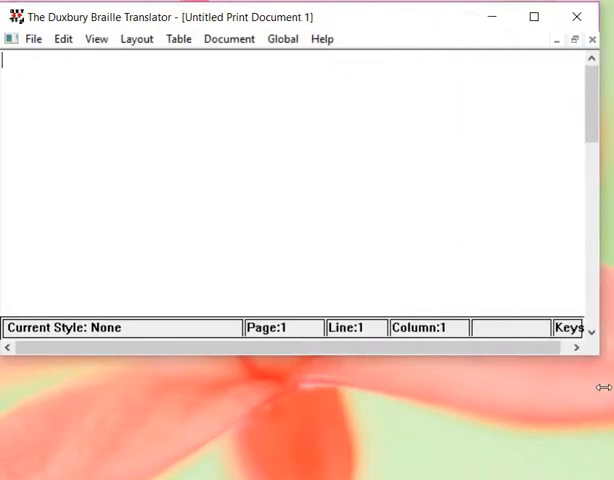
mouse_move(420, 362)
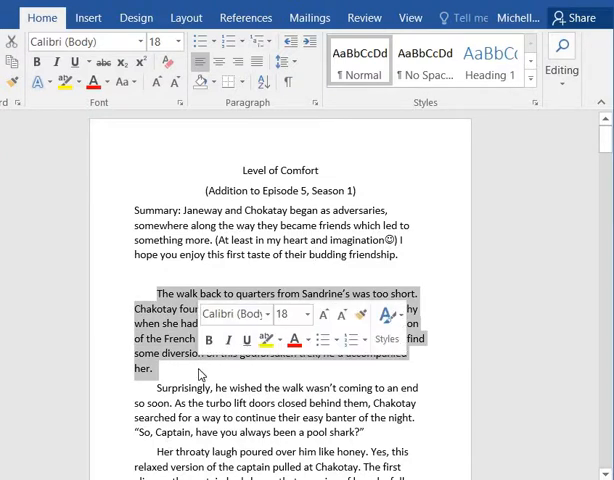
mouse_move(296, 108)
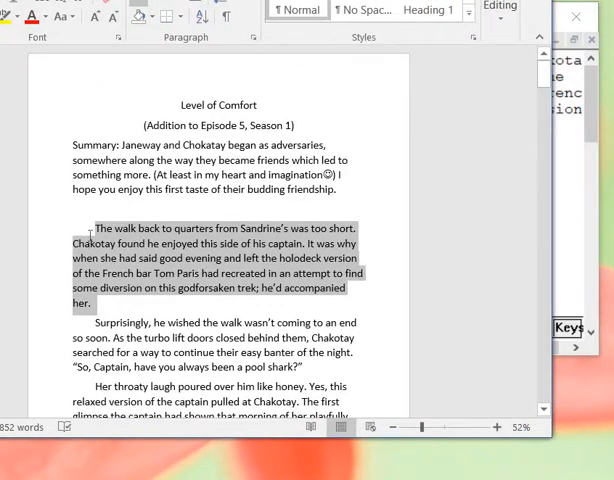
mouse_move(80, 232)
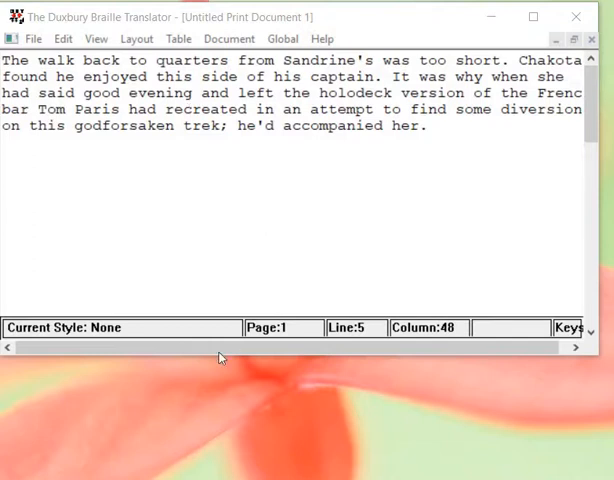
- Paste the walk-back-to-quarters paragraph into the blank print document and select it
scroll("right", 3)
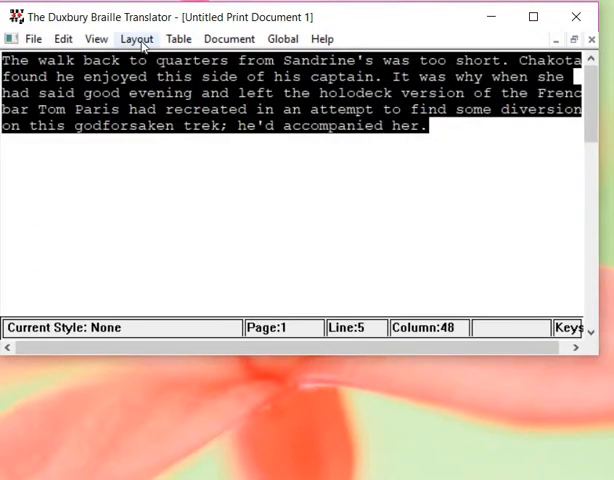
left_click(136, 38)
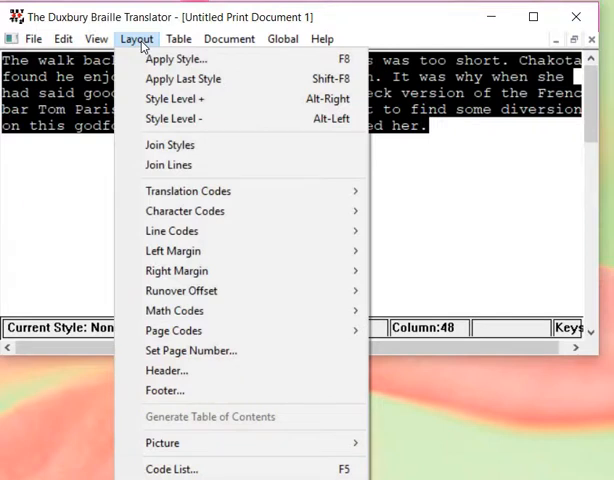
mouse_move(176, 60)
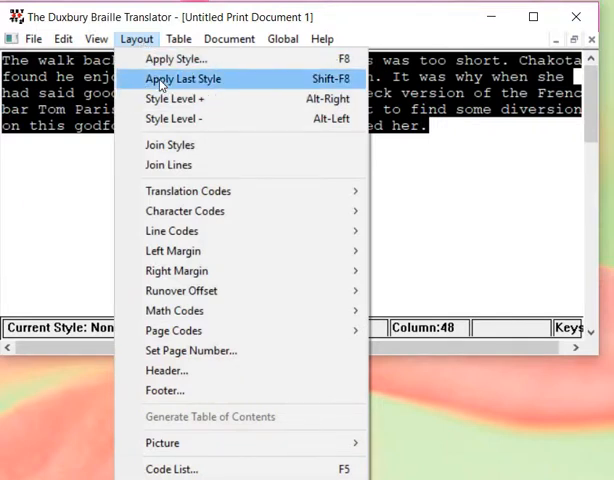
mouse_move(176, 98)
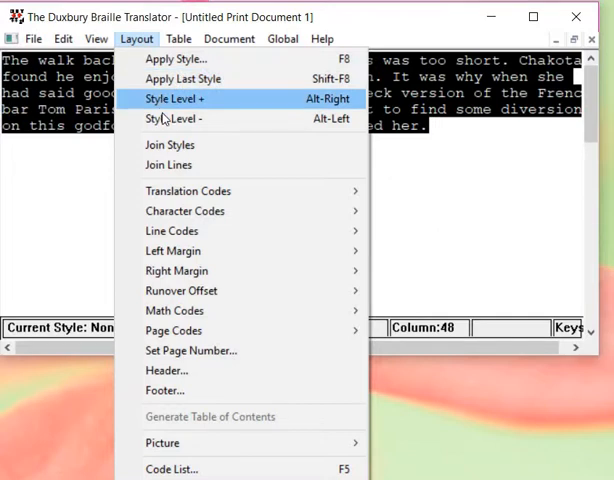
mouse_move(174, 120)
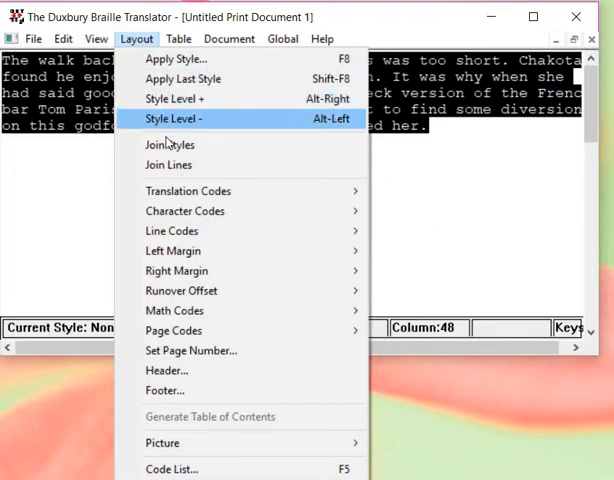
mouse_move(168, 164)
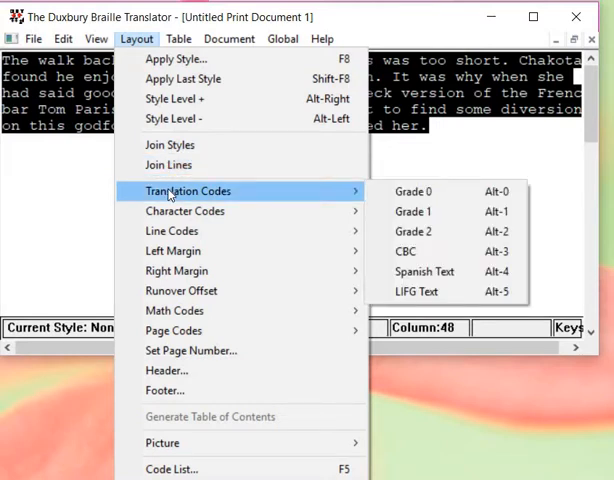
mouse_move(384, 196)
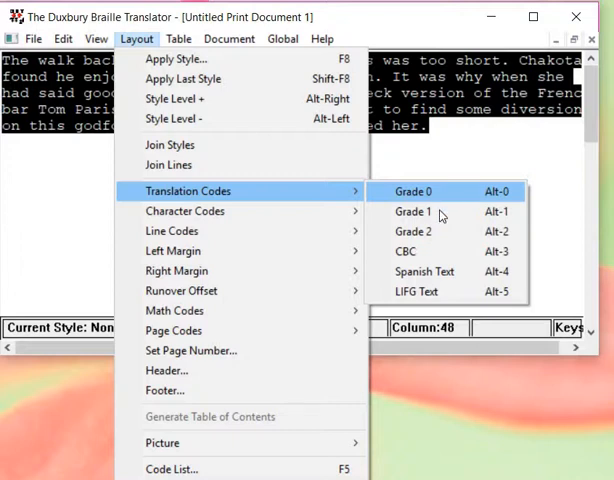
mouse_move(442, 236)
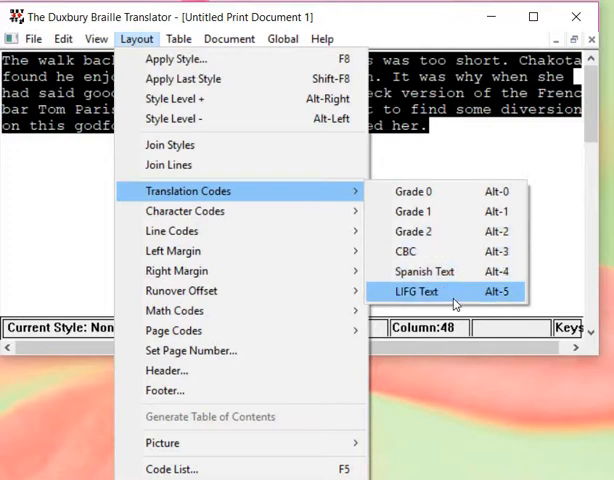
mouse_move(184, 212)
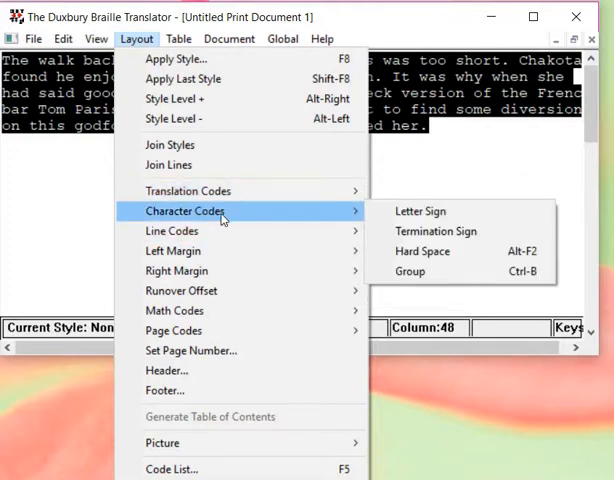
mouse_move(420, 212)
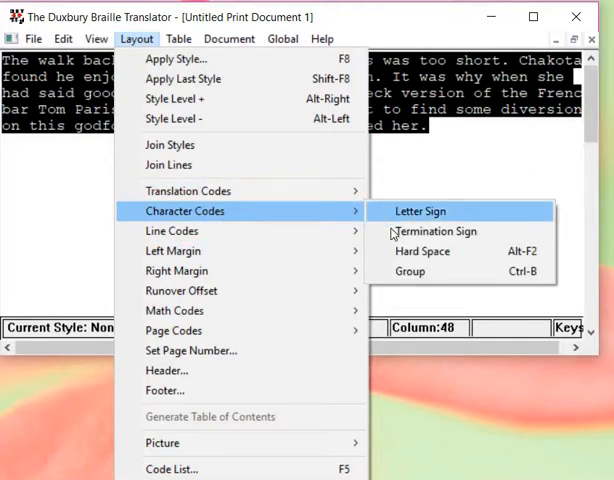
mouse_move(422, 252)
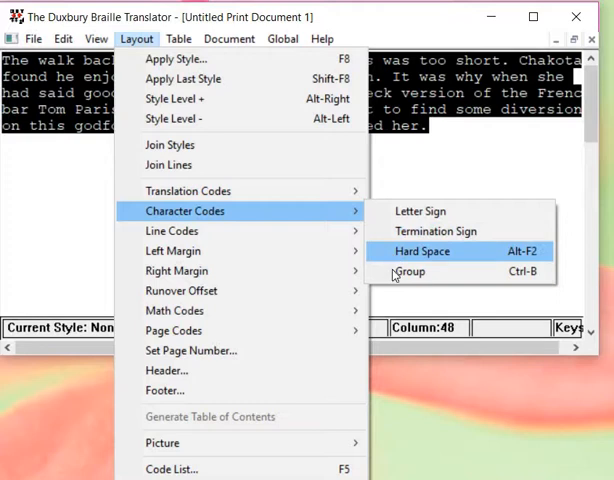
mouse_move(172, 232)
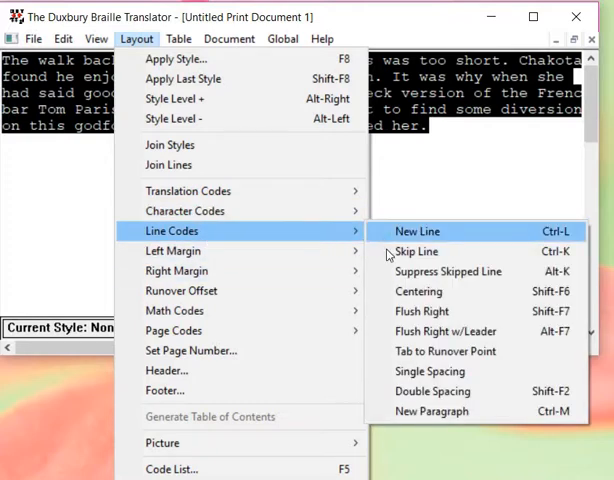
mouse_move(448, 272)
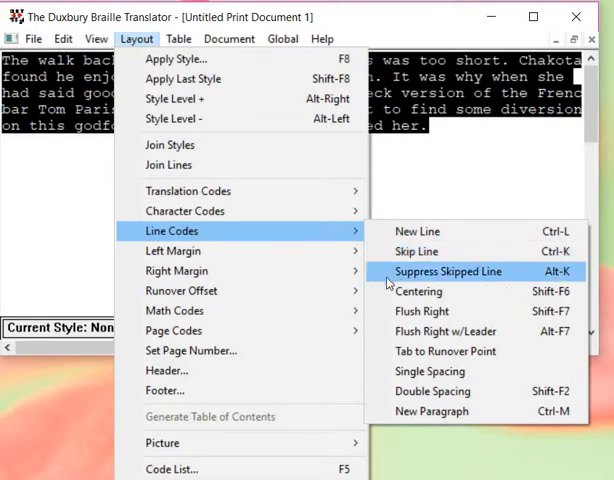
mouse_move(420, 312)
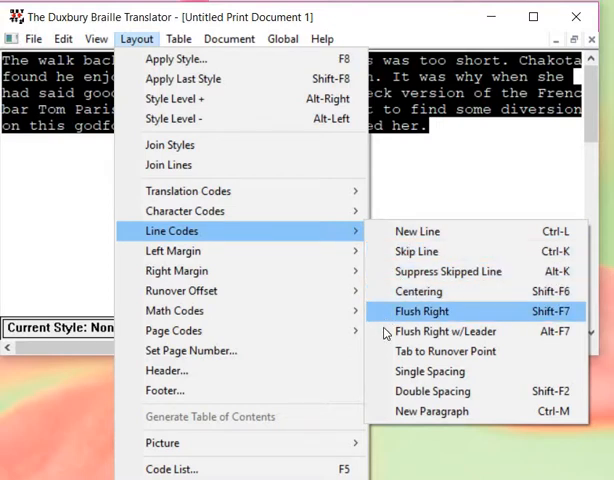
mouse_move(444, 332)
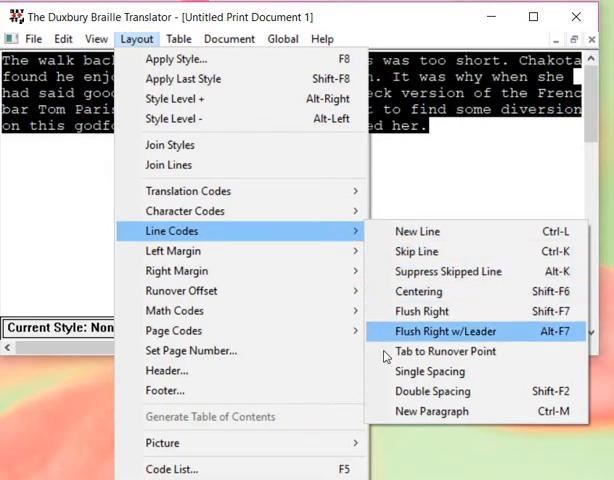
mouse_move(444, 352)
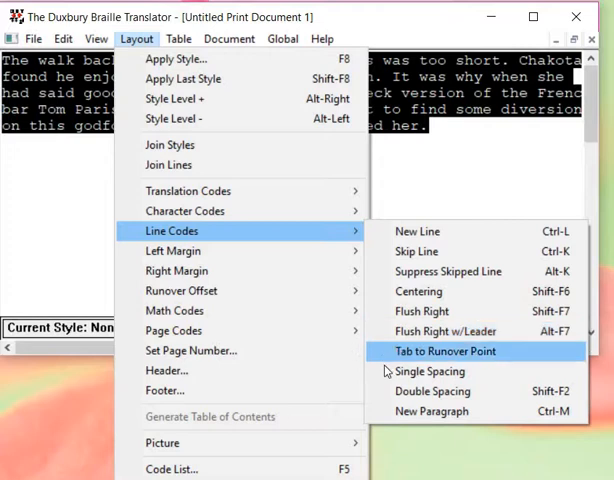
mouse_move(432, 412)
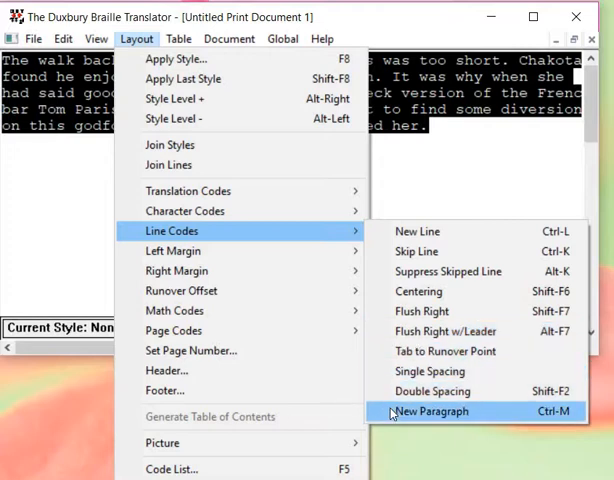
mouse_move(172, 250)
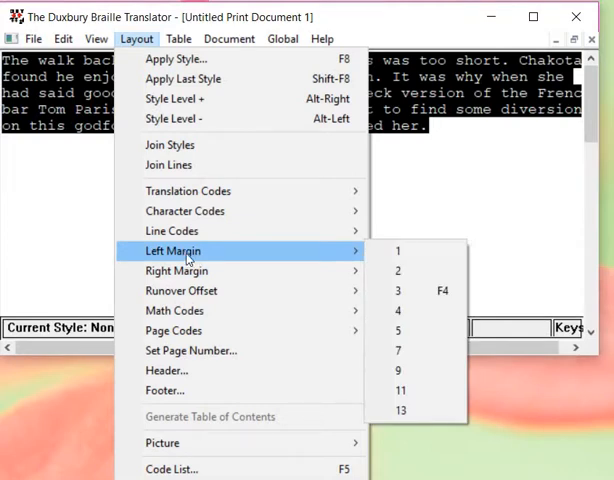
mouse_move(176, 272)
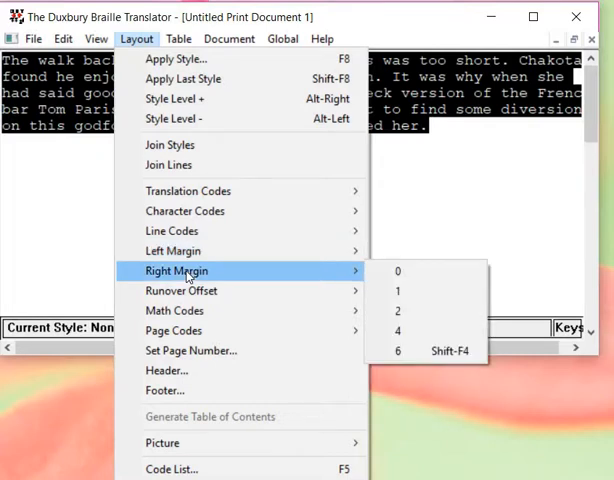
mouse_move(182, 290)
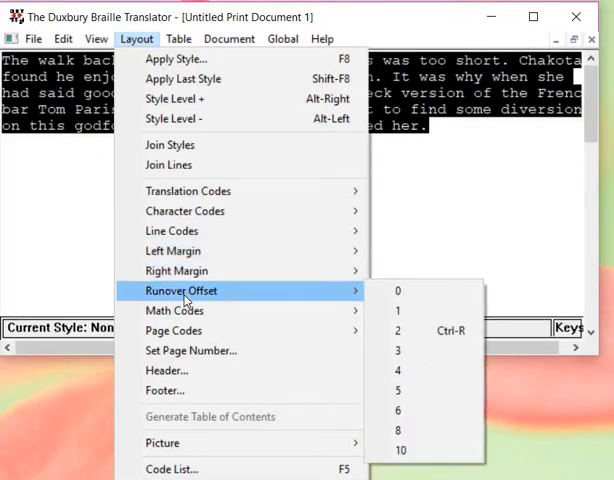
mouse_move(176, 312)
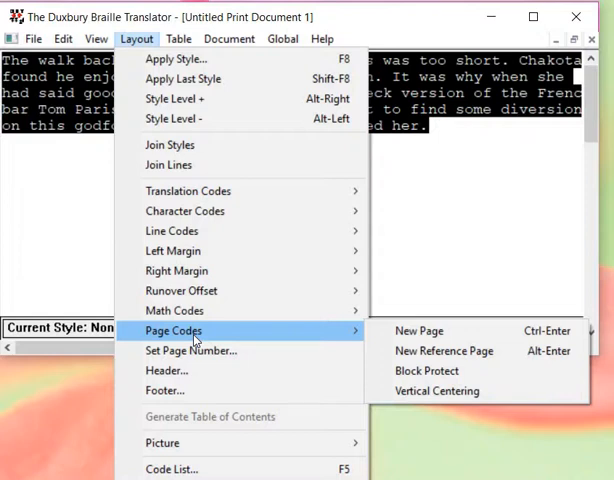
mouse_move(192, 350)
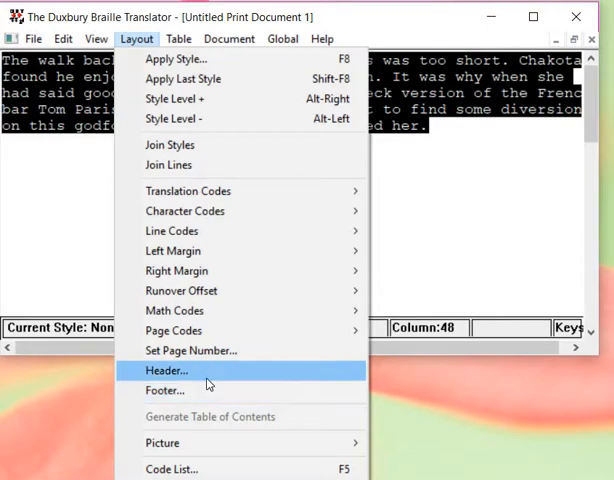
mouse_move(208, 458)
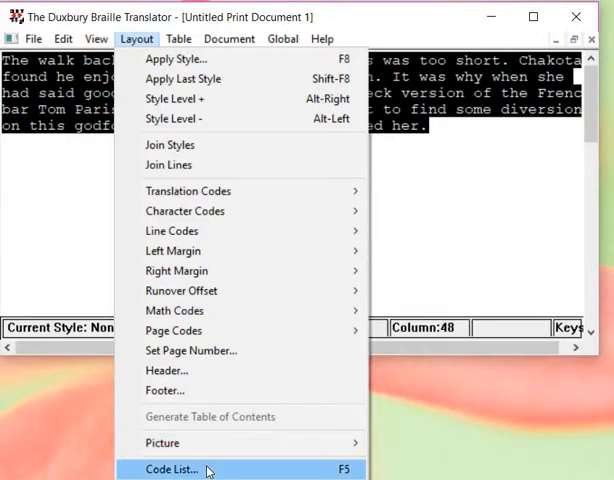
mouse_move(184, 78)
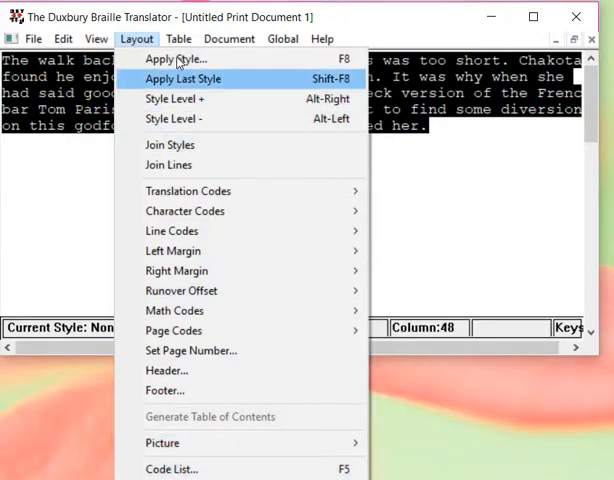
- Apply the 3-1. indent style from the Apply Style list to the Sandrine's paragraph
left_click(176, 60)
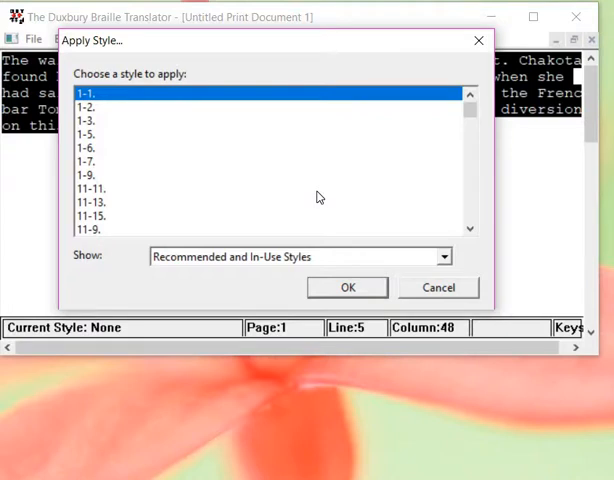
mouse_move(318, 192)
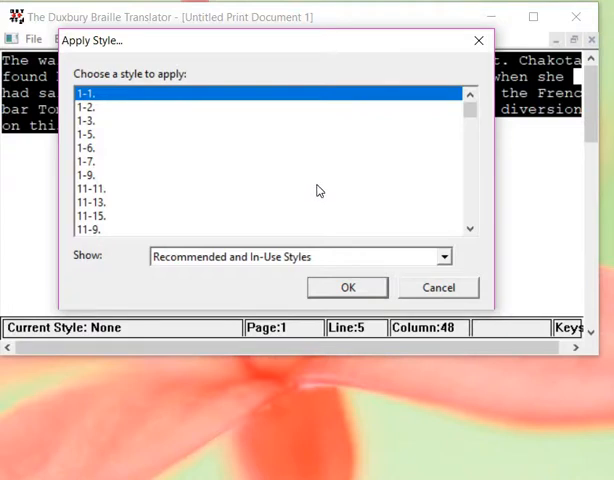
mouse_move(480, 128)
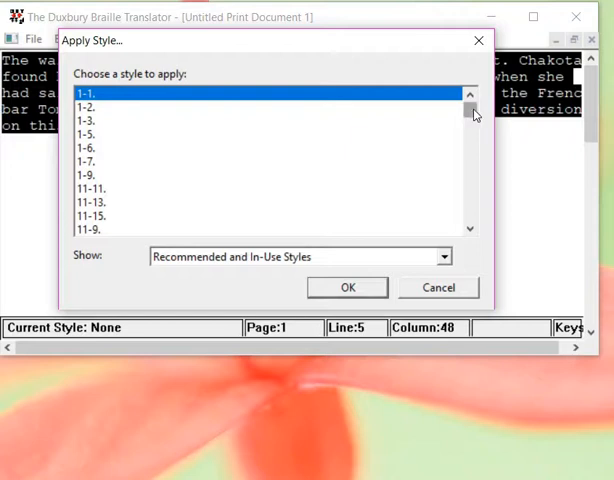
scroll("down", 3)
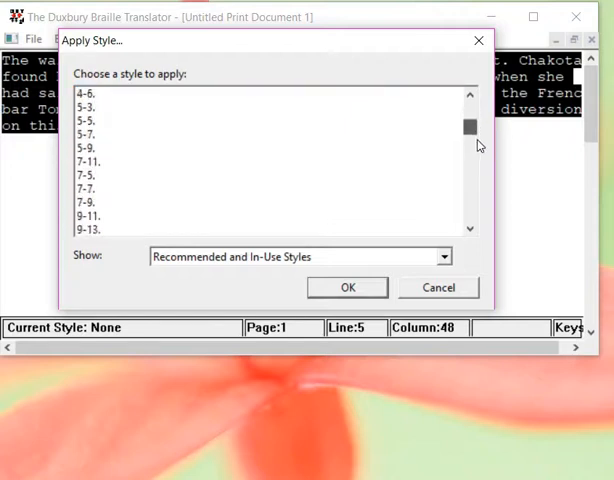
scroll("down", 3)
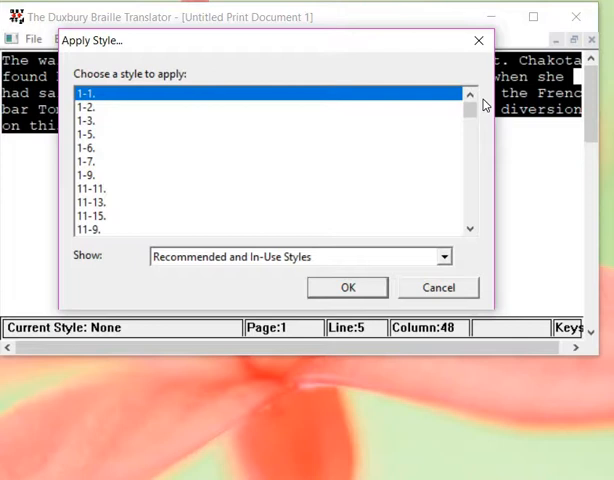
mouse_move(476, 234)
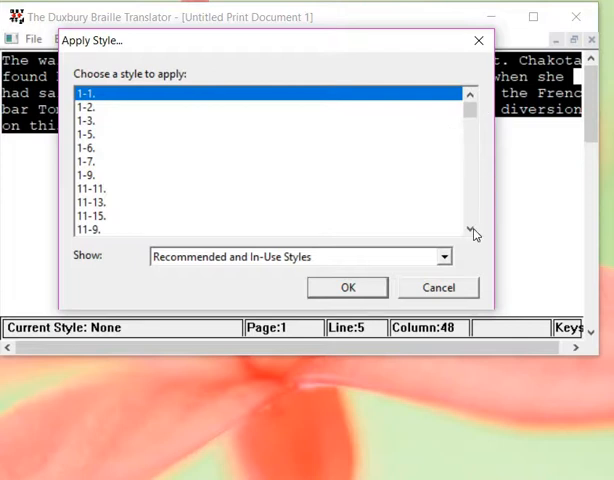
right_click(470, 224)
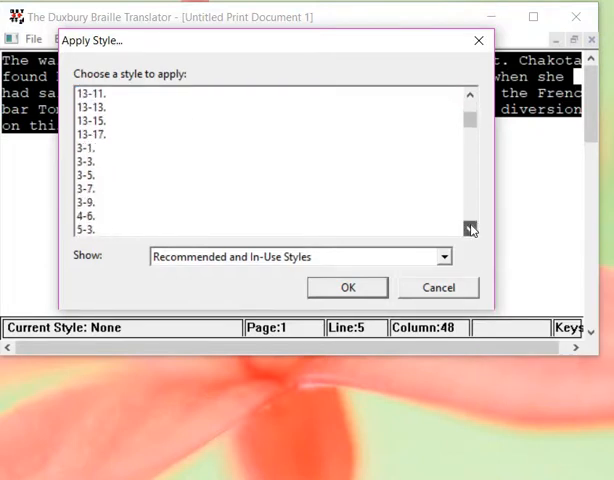
left_click(90, 148)
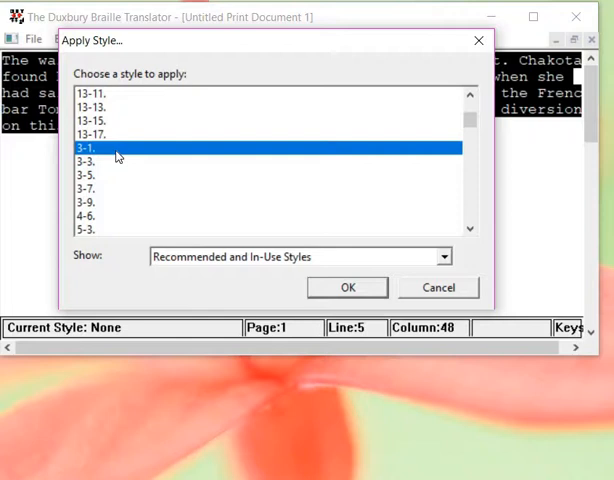
mouse_move(264, 278)
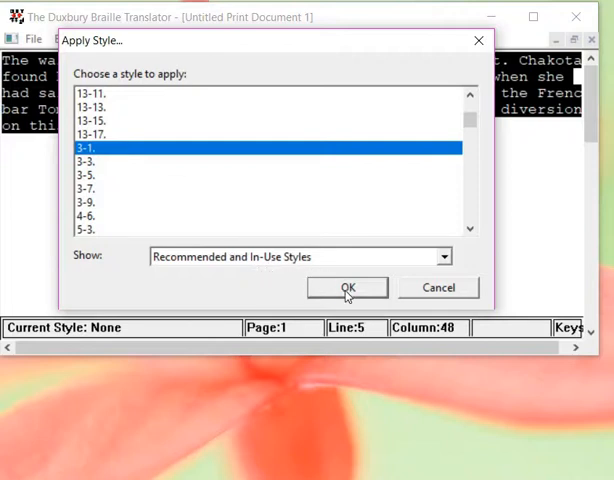
left_click(348, 288)
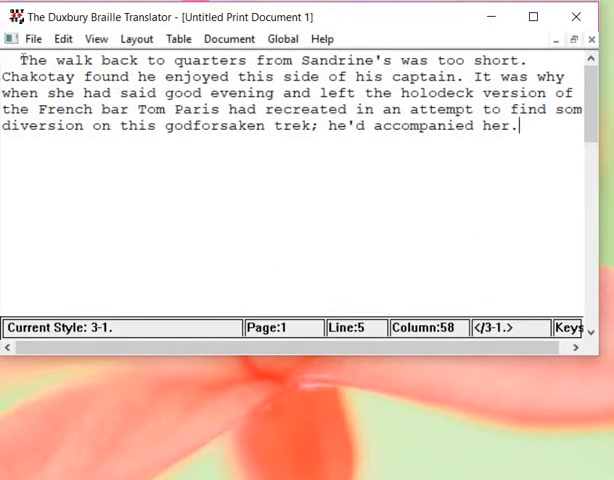
mouse_move(542, 158)
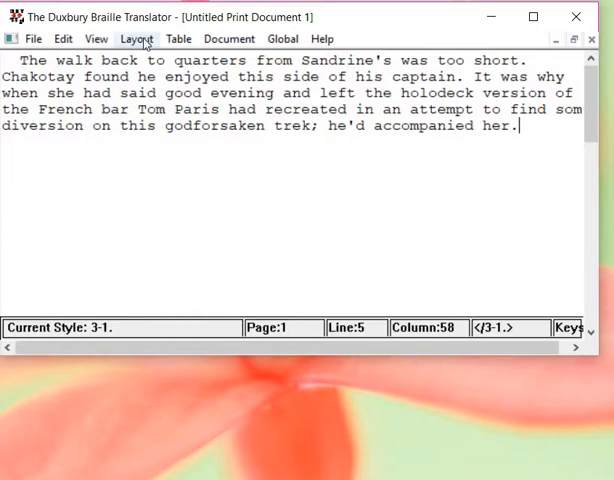
- Try the 1-3 hanging style on the paragraph from the Apply Style list
left_click(136, 38)
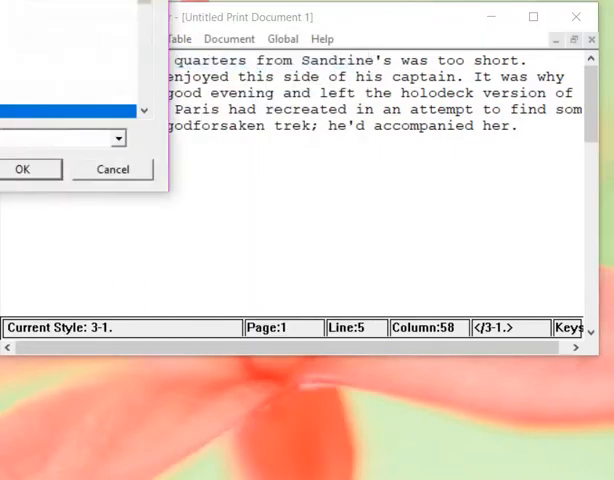
mouse_move(64, 8)
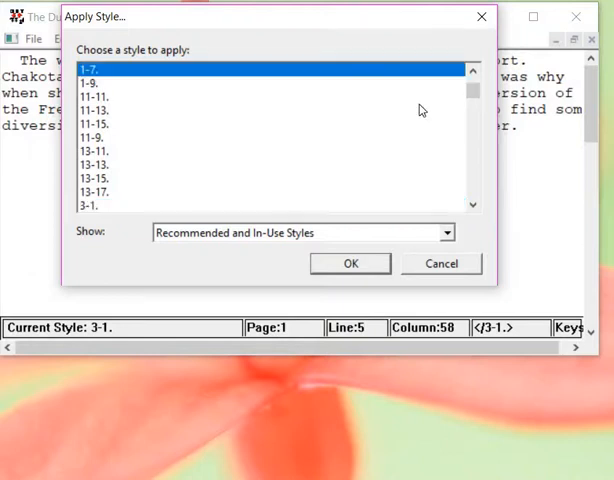
left_click(472, 72)
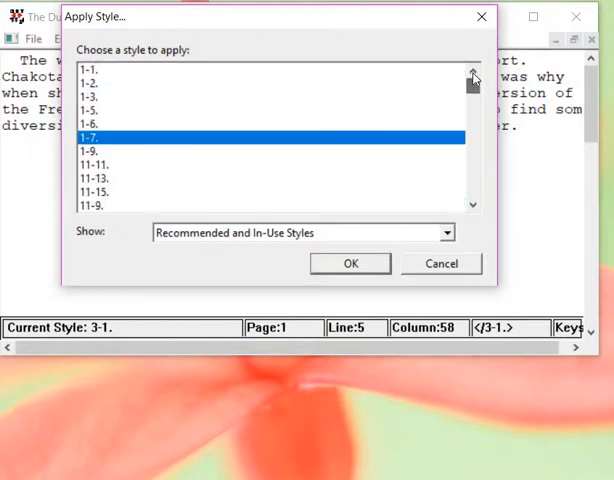
left_click(90, 96)
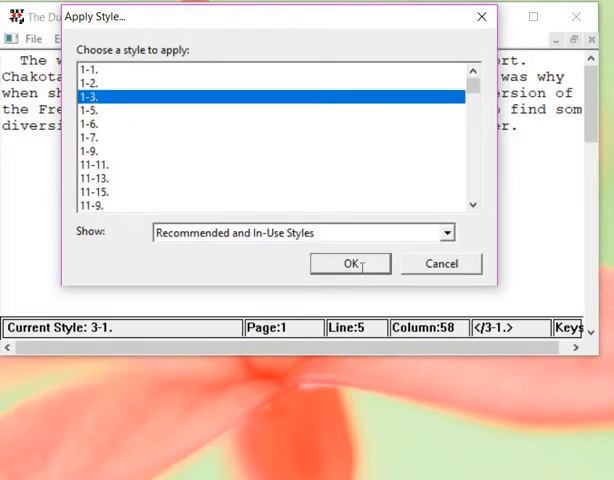
left_click(348, 264)
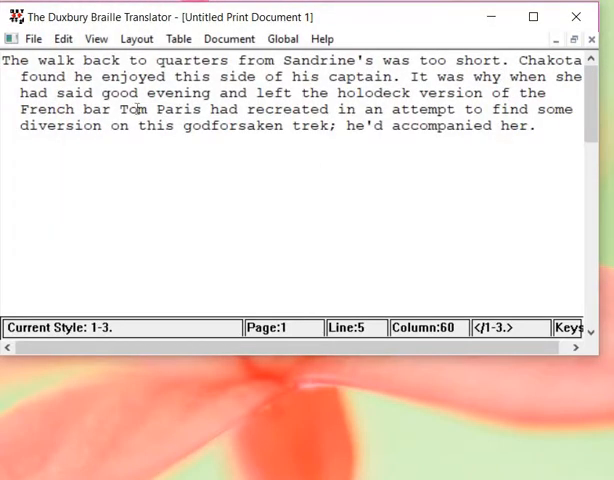
- Return the paragraph to the 3-1 indent style
left_click(536, 126)
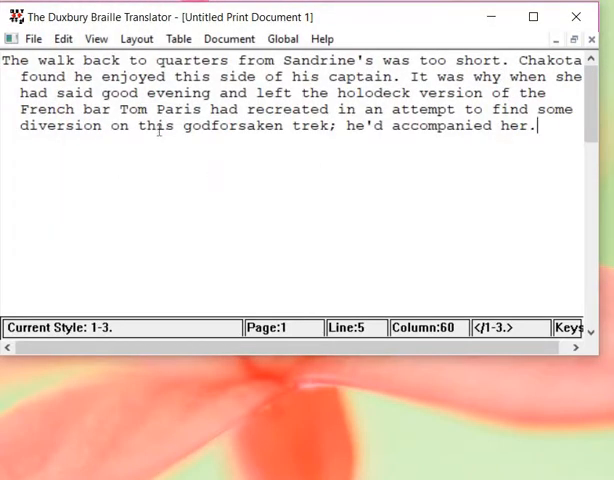
mouse_move(136, 38)
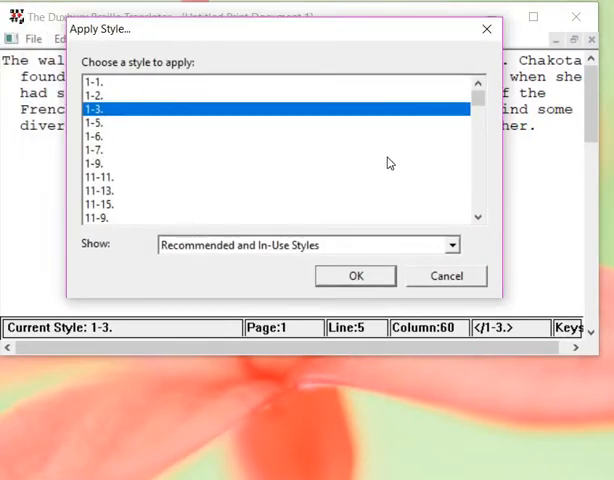
mouse_move(480, 218)
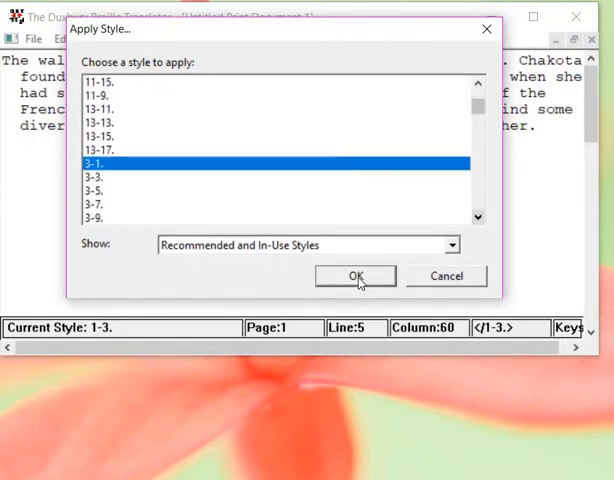
left_click(356, 276)
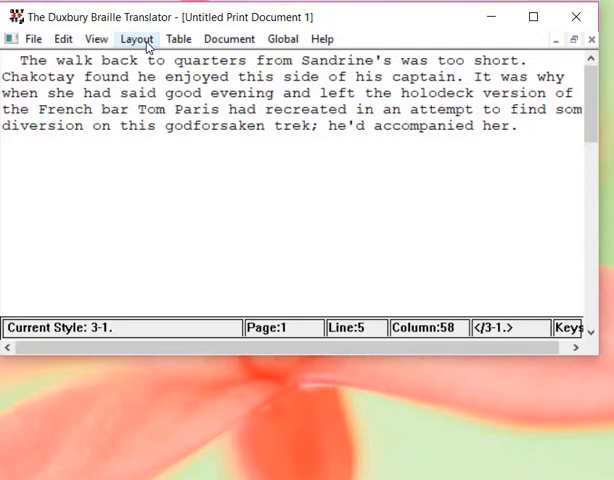
mouse_move(96, 38)
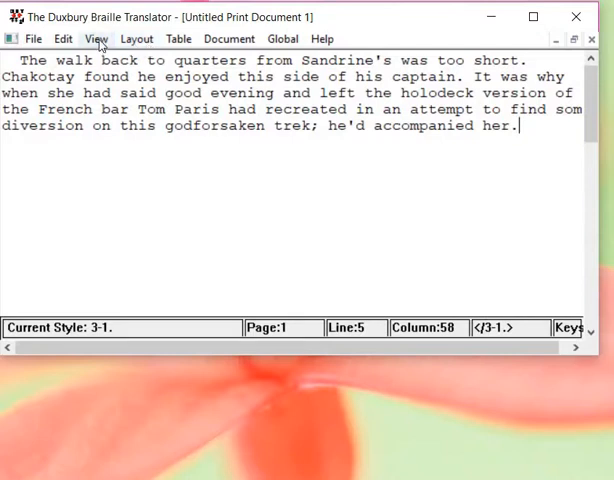
left_click(96, 38)
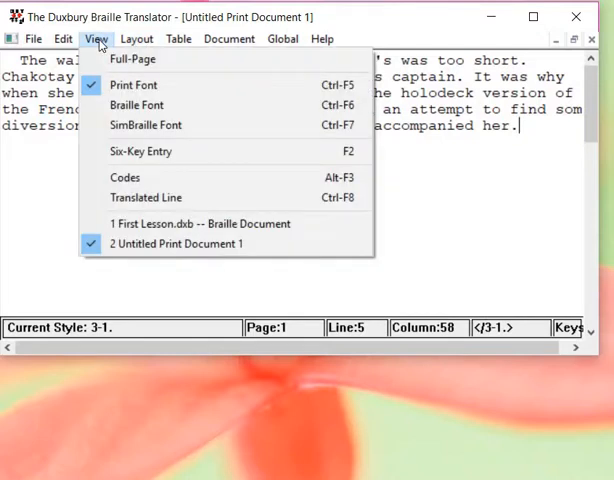
mouse_move(124, 176)
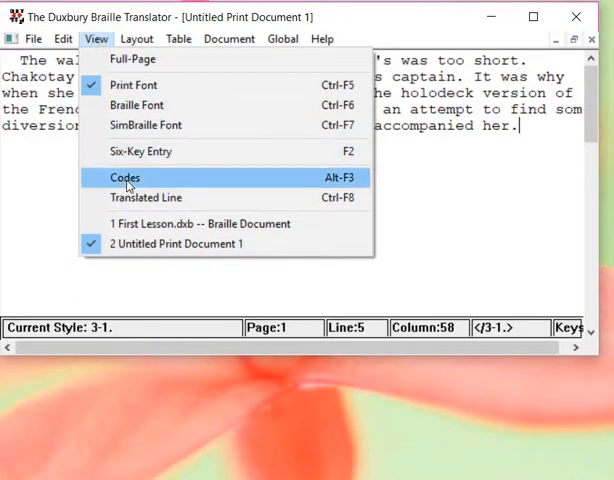
left_click(124, 176)
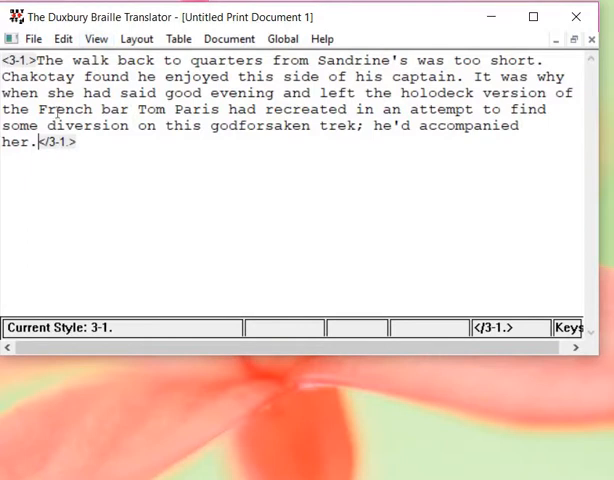
left_click(96, 38)
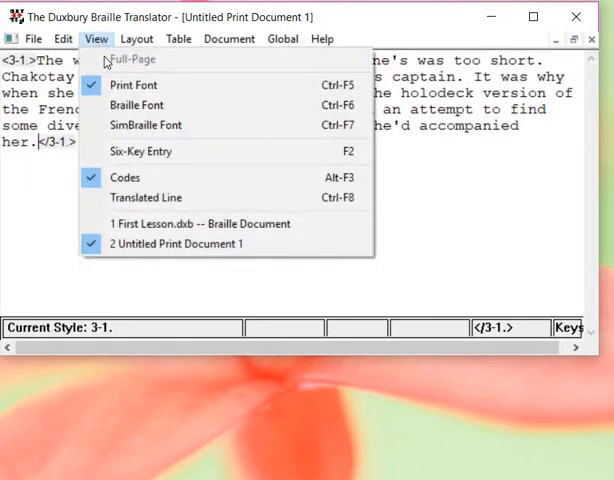
mouse_move(132, 176)
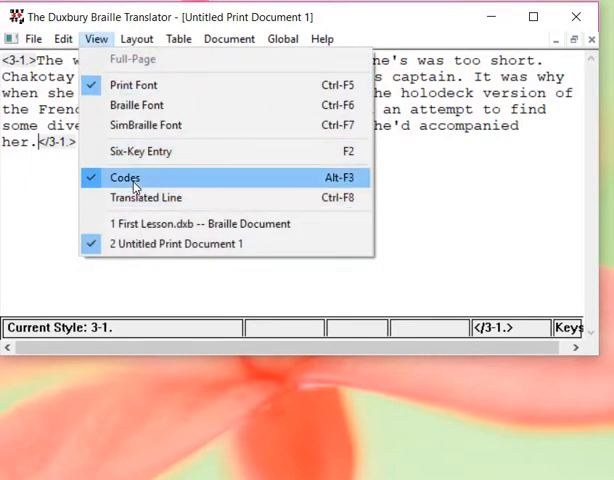
left_click(124, 176)
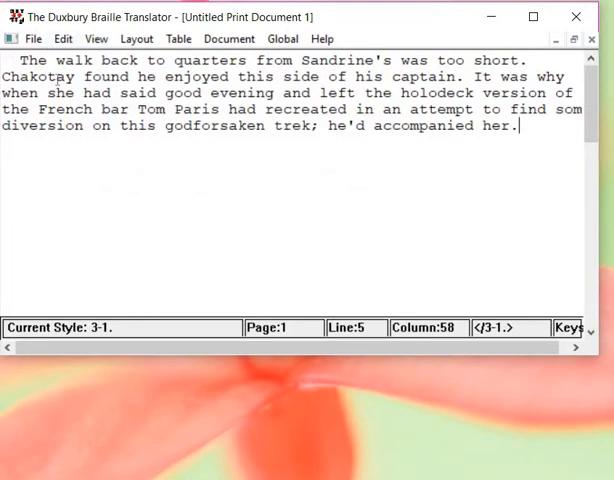
- Translate the 3-1 styled paragraph into a new braille document and step to its last line
left_click(32, 38)
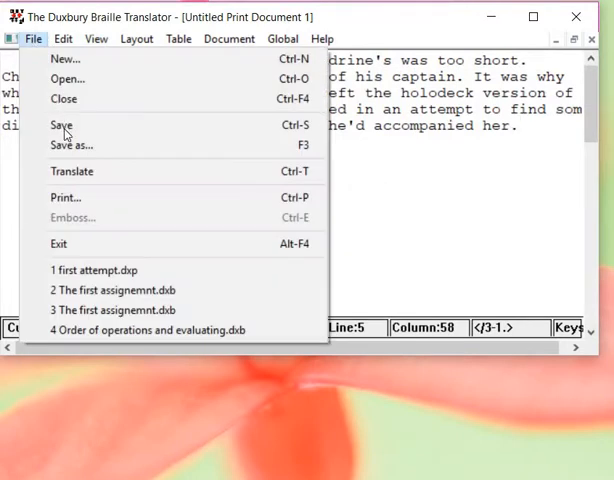
mouse_move(72, 172)
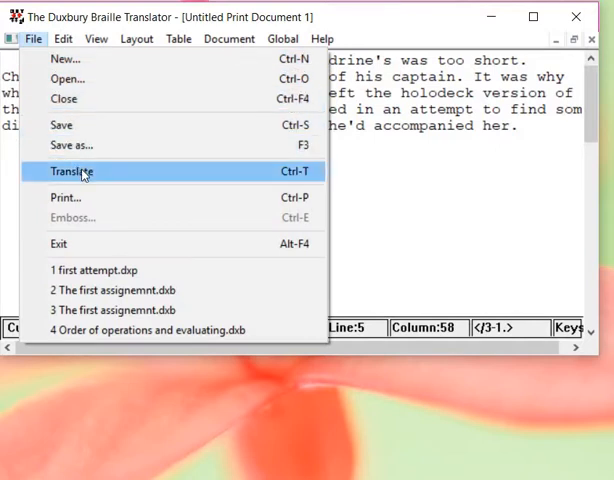
left_click(72, 172)
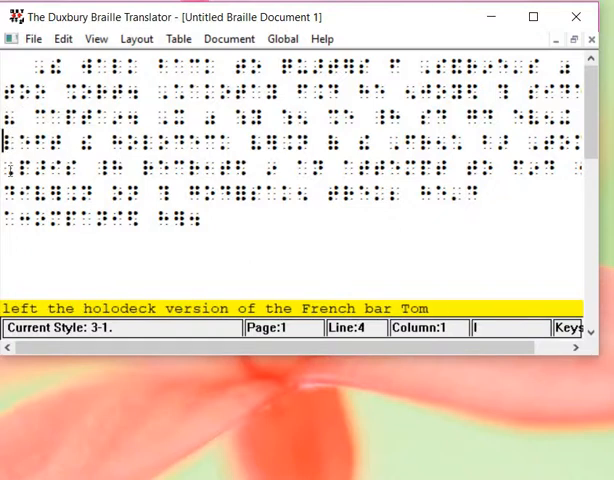
key("down")
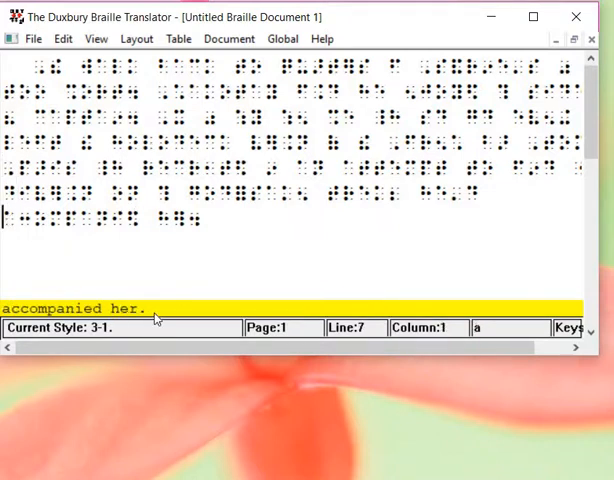
mouse_move(276, 250)
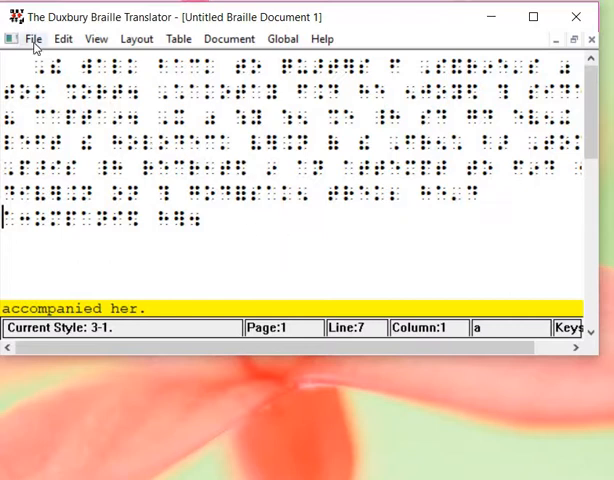
- Save the braille document as 'Level of Comfort' in Refreshable braille (*.brf) format in Braille for YouTube
left_click(34, 38)
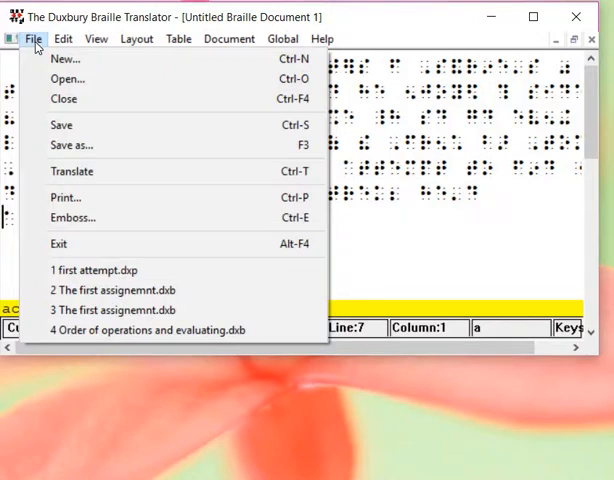
mouse_move(72, 158)
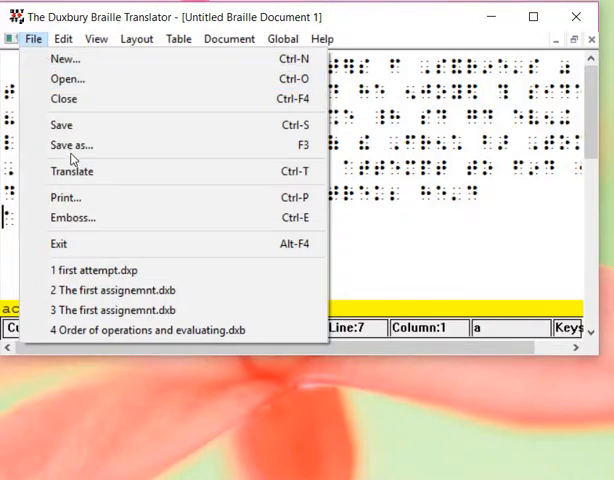
mouse_move(72, 144)
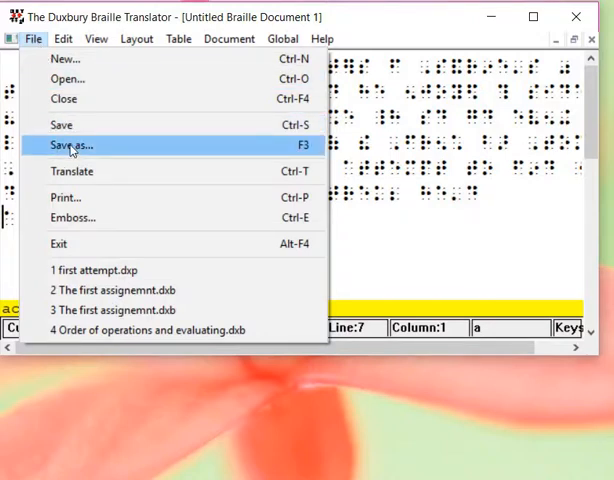
left_click(72, 144)
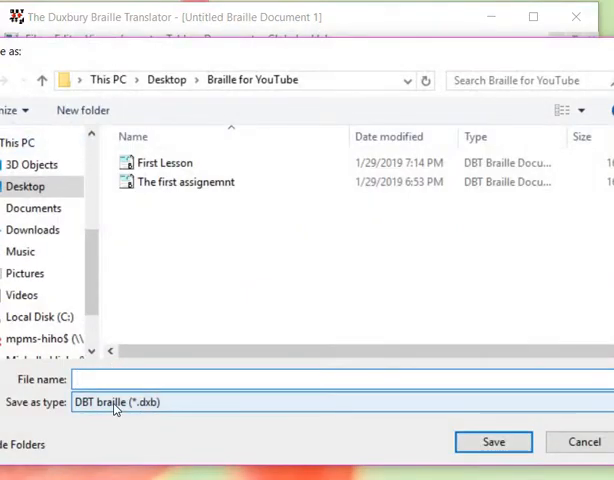
left_click(330, 402)
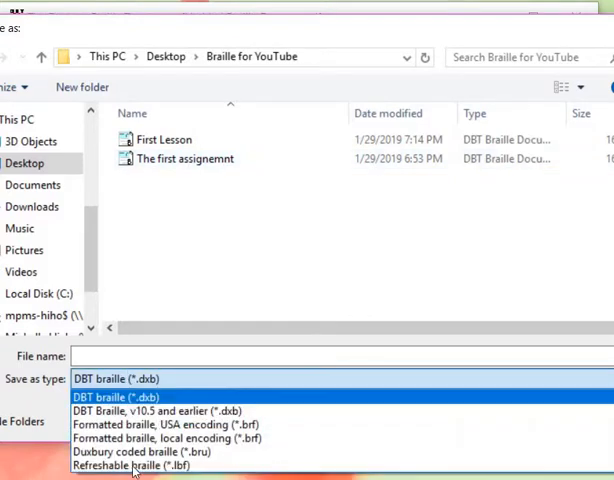
left_click(136, 466)
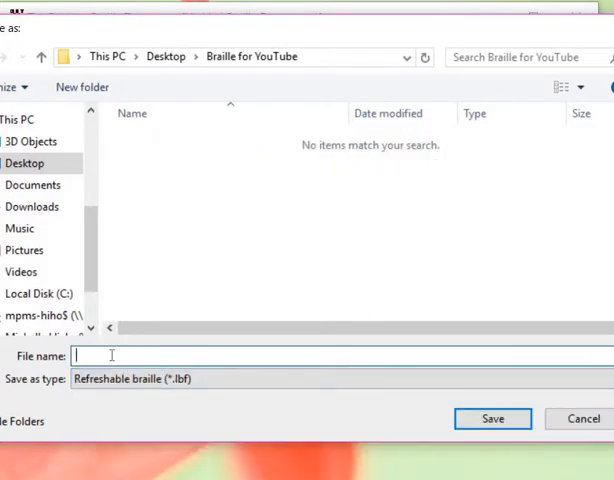
type("Level of Comfort")
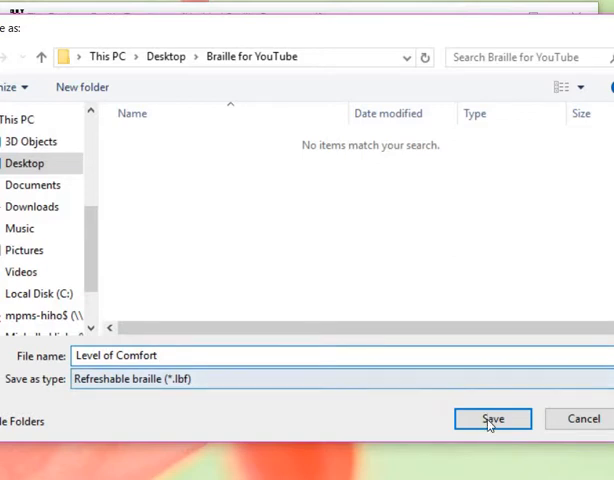
left_click(492, 418)
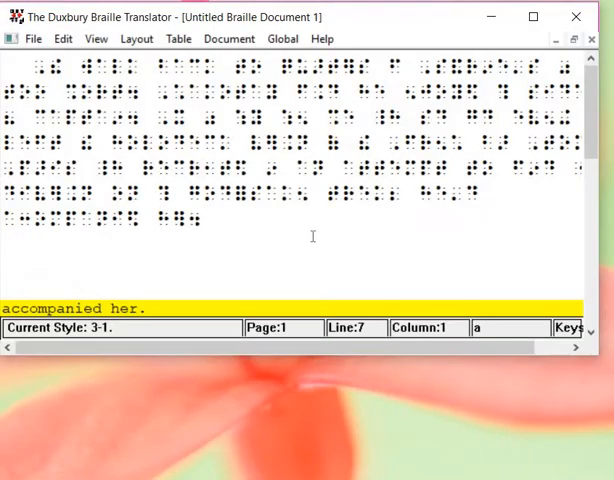